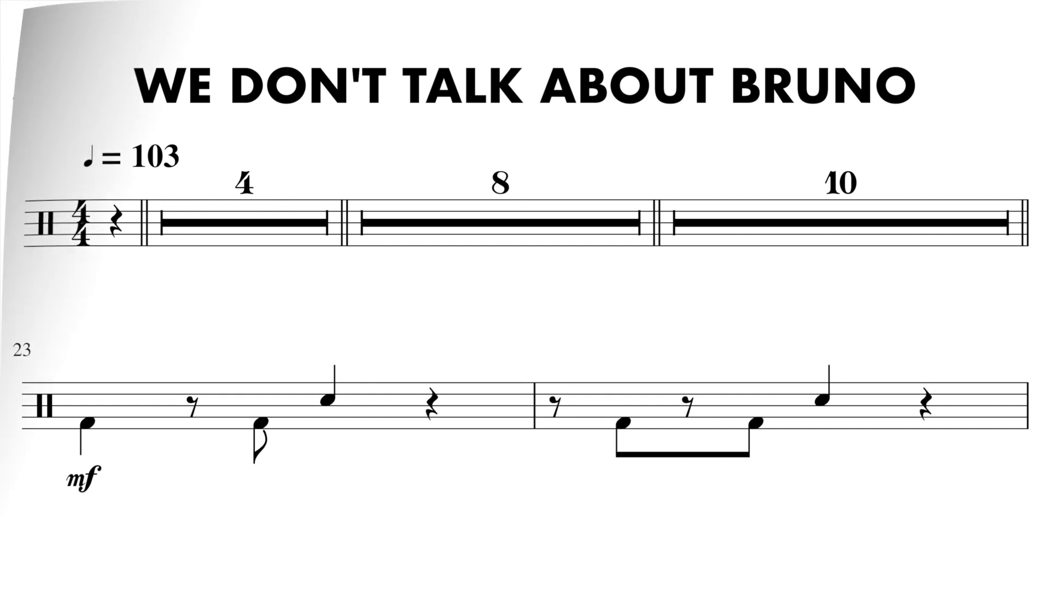
pyautogui.scroll(-3)
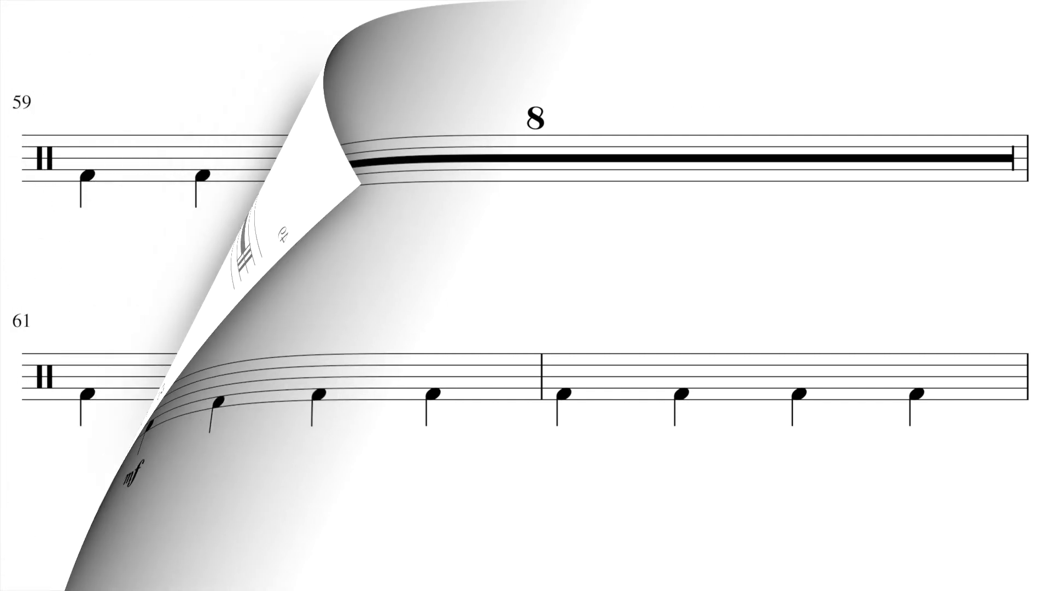
pyautogui.click(525, 295)
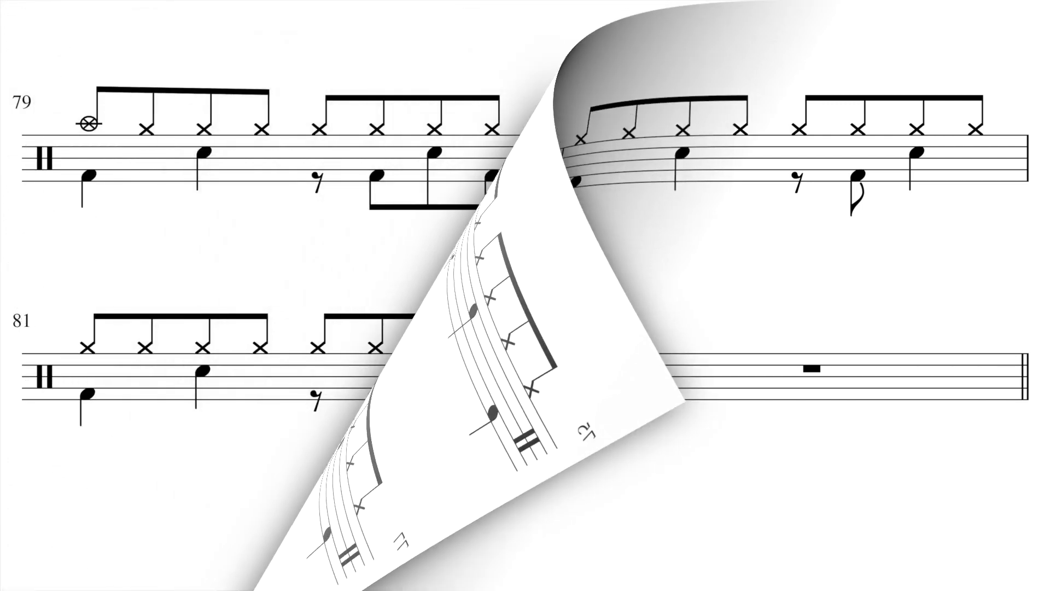
pyautogui.click(525, 296)
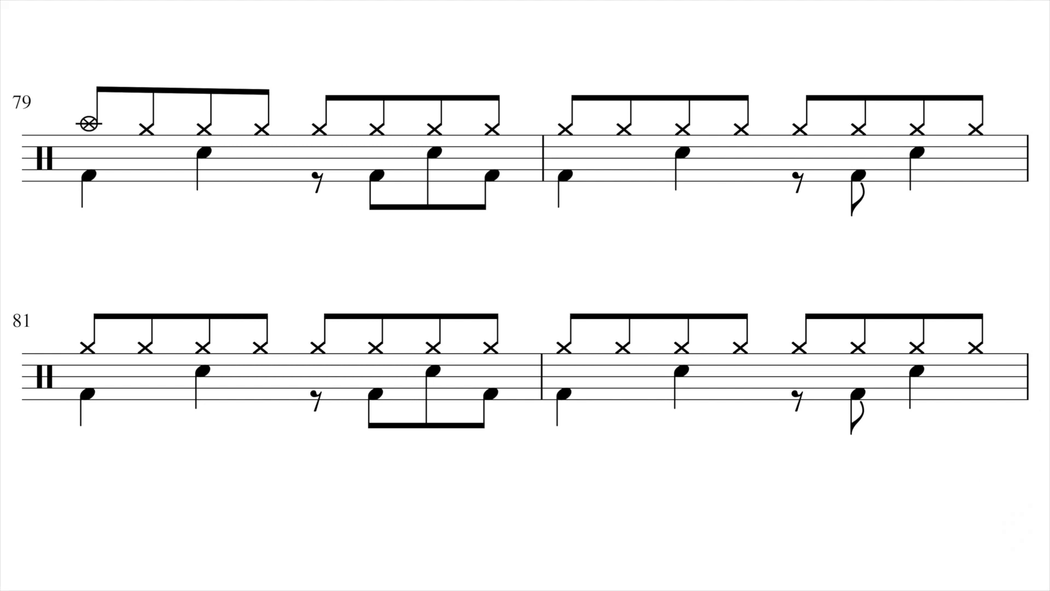